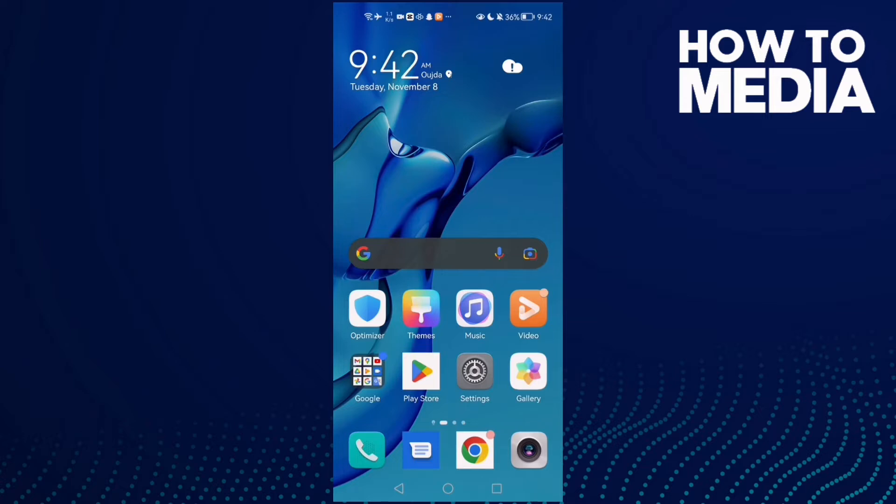
Step: Reach the installed apps list in Android Settings to locate WhatsApp Business
left_click(475, 372)
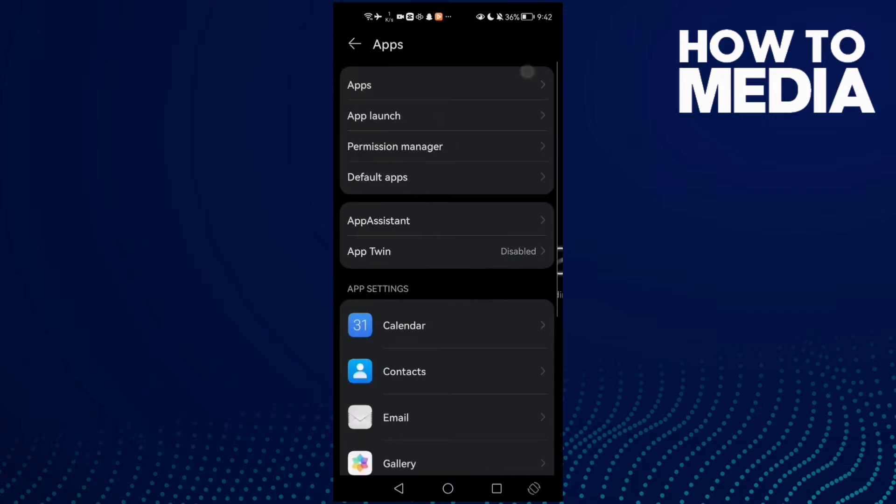
left_click(359, 85)
type("wh")
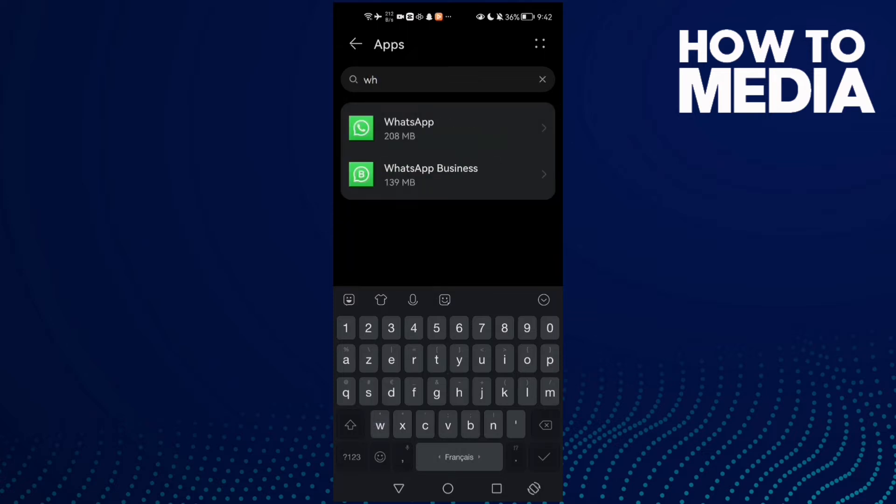
Step: Confirm WhatsApp Business's Storage permission is set to Allow, then return to the home screen
left_click(447, 174)
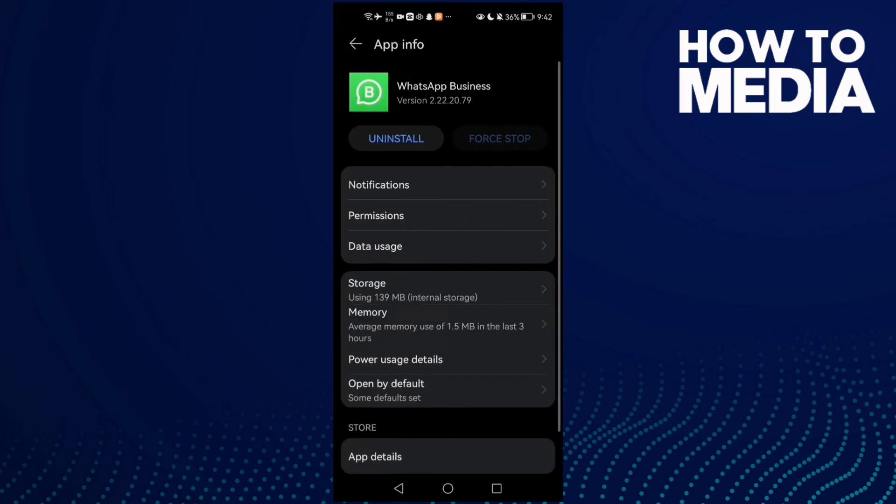
left_click(490, 206)
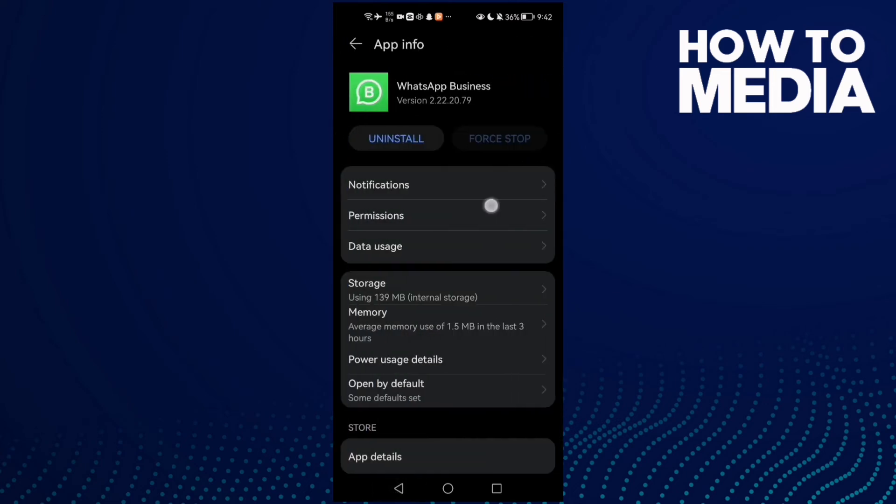
left_click(375, 215)
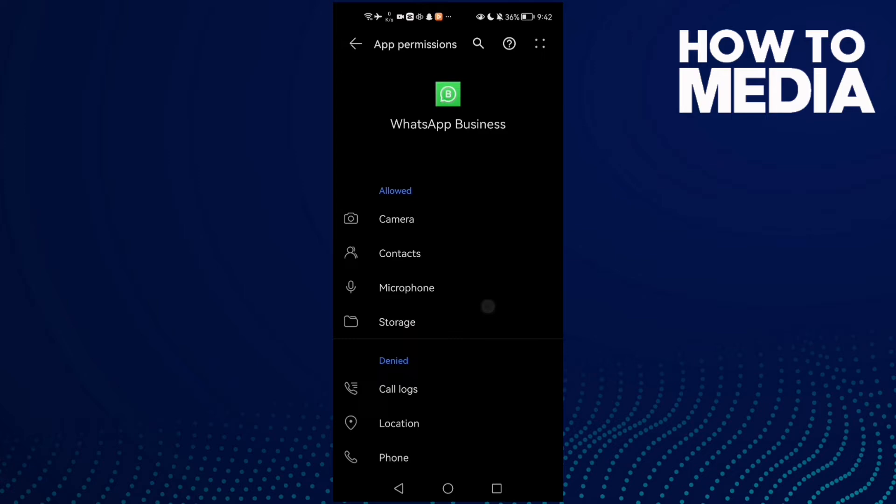
left_click(397, 322)
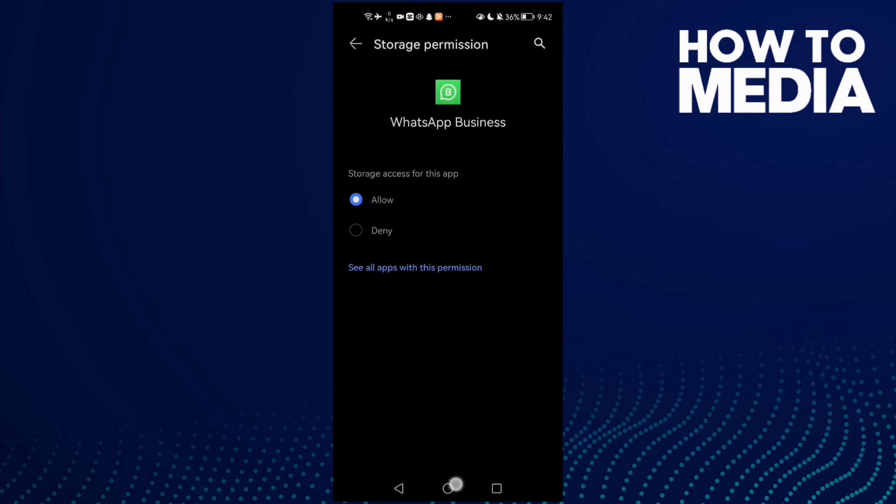
left_click(447, 489)
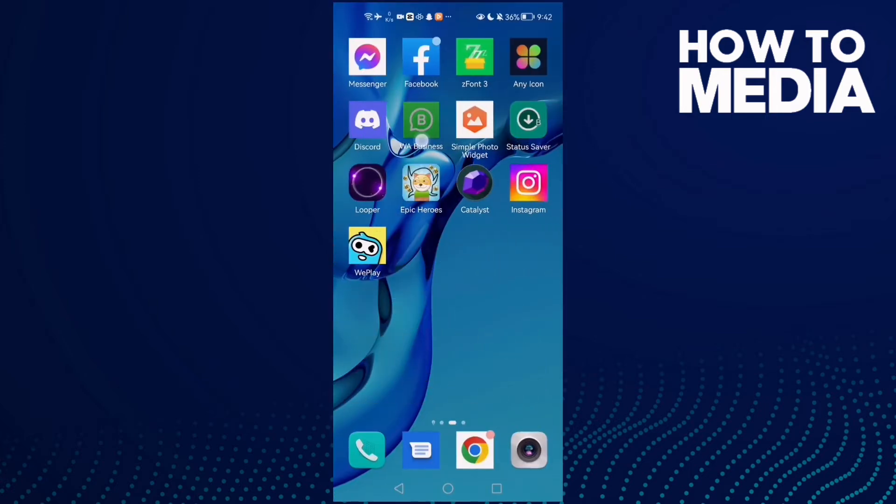
Step: Reach WhatsApp Business Settings via the three-dot menu, briefly checking Storage and data
left_click(421, 121)
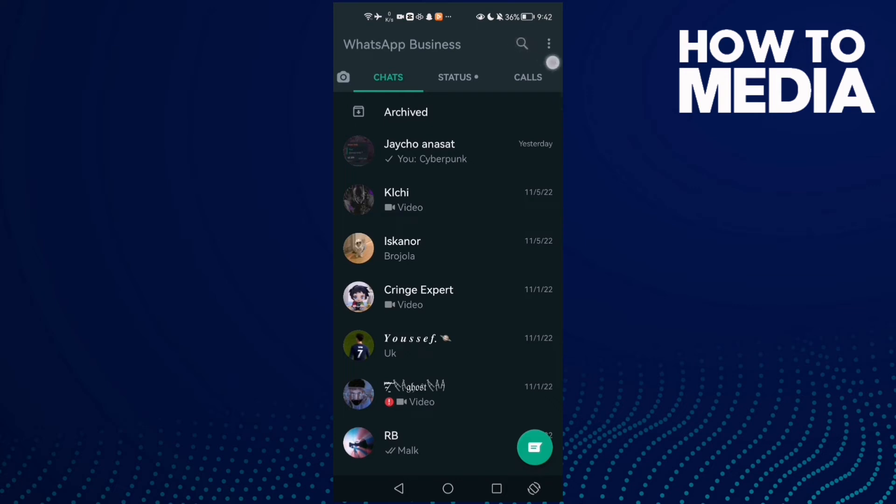
left_click(548, 44)
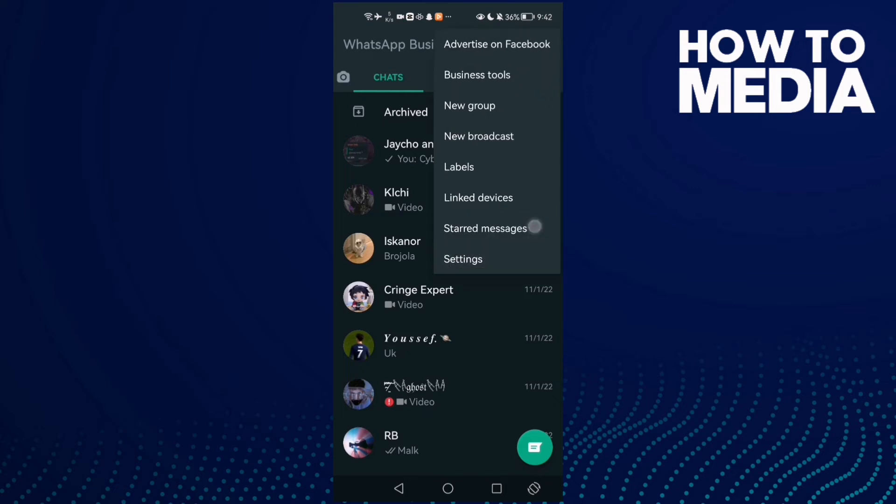
left_click(463, 259)
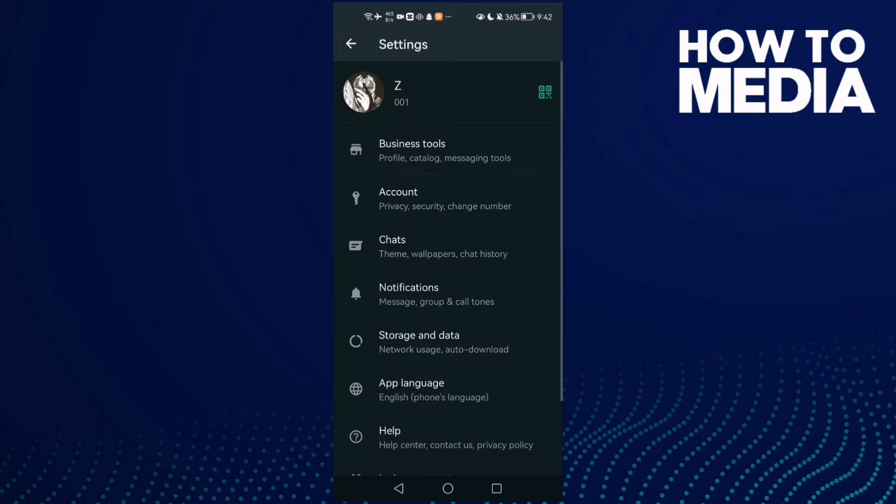
scroll("up", 3)
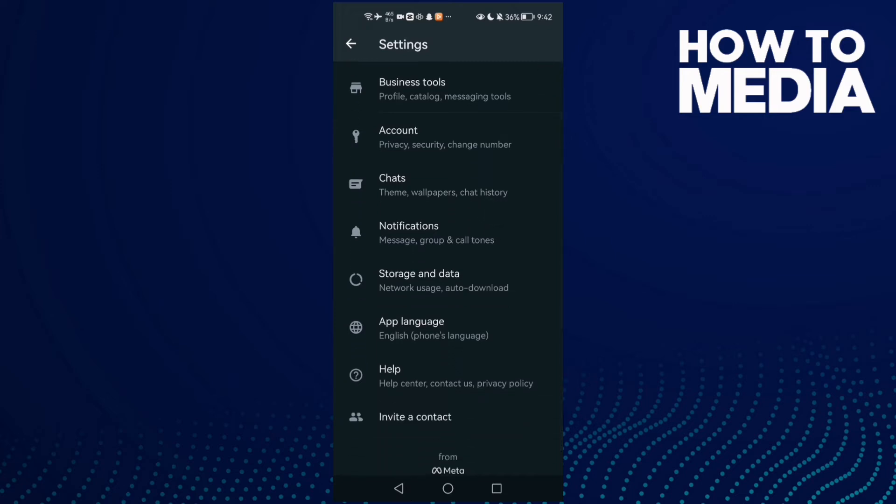
left_click(419, 279)
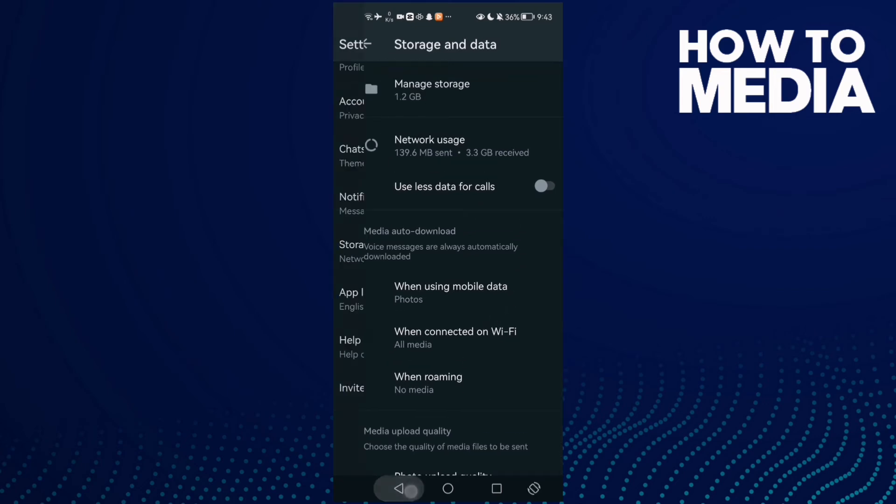
left_click(351, 44)
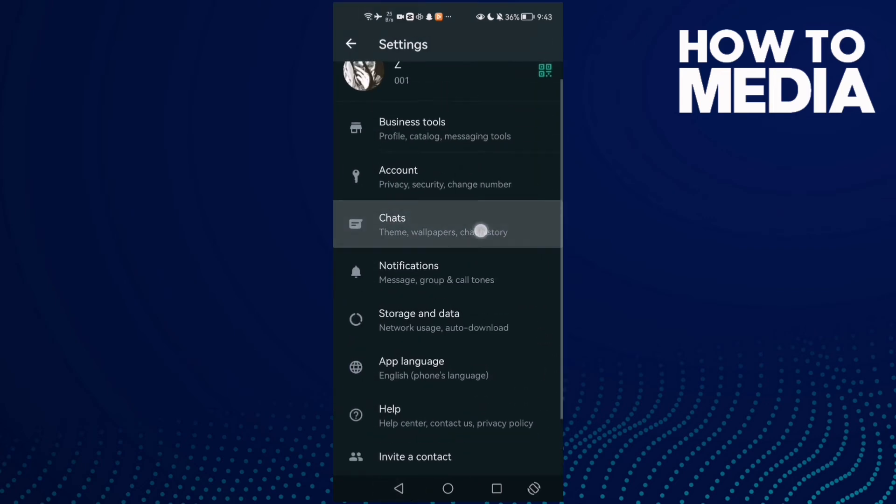
Step: In Chats settings, toggle Media visibility off and back on, then return home
left_click(448, 225)
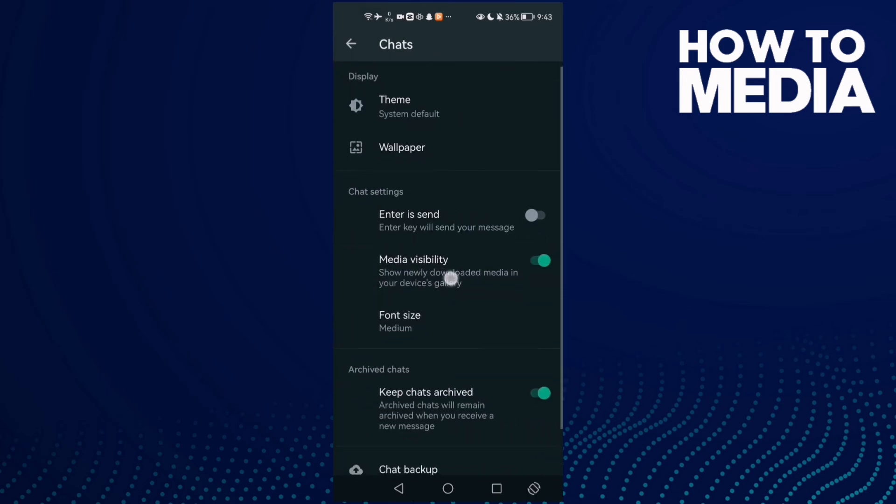
left_click(538, 261)
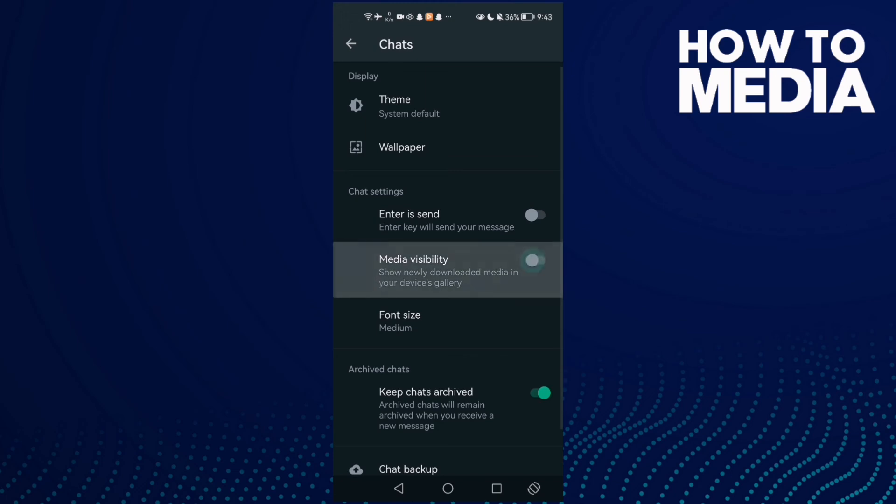
left_click(532, 261)
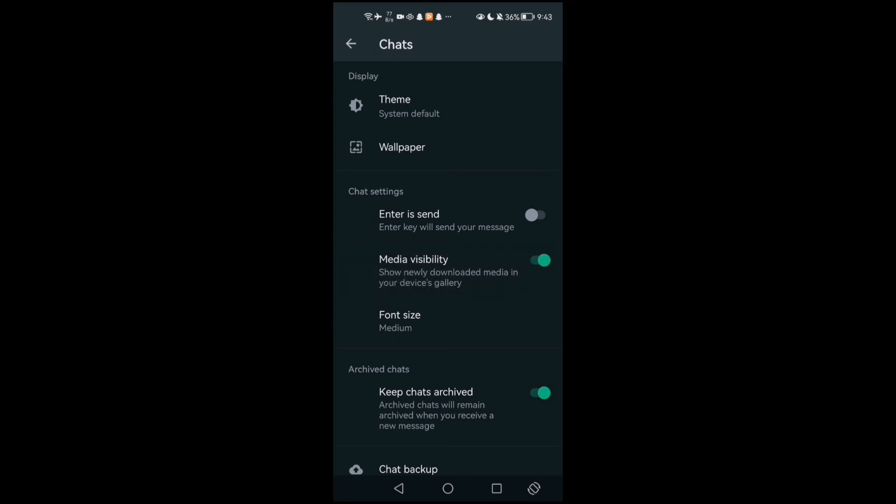
scroll("down", 3)
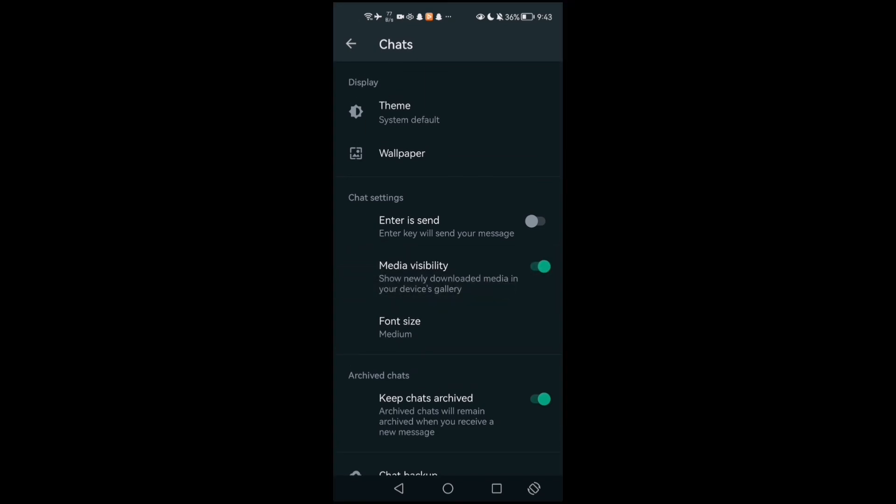
left_click(447, 488)
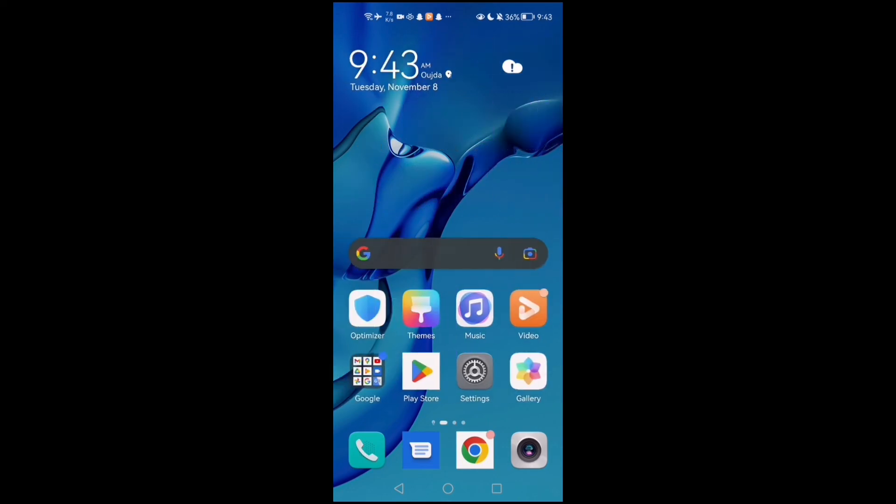